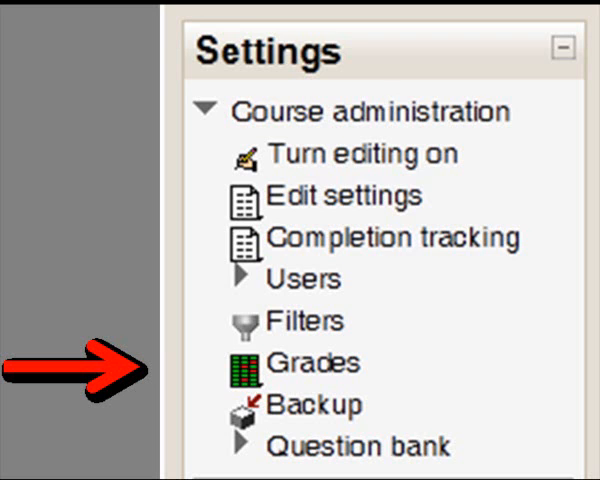
# Step: Open Grades under Moodle course administration and expand the grade Export options
pyautogui.click(304, 362)
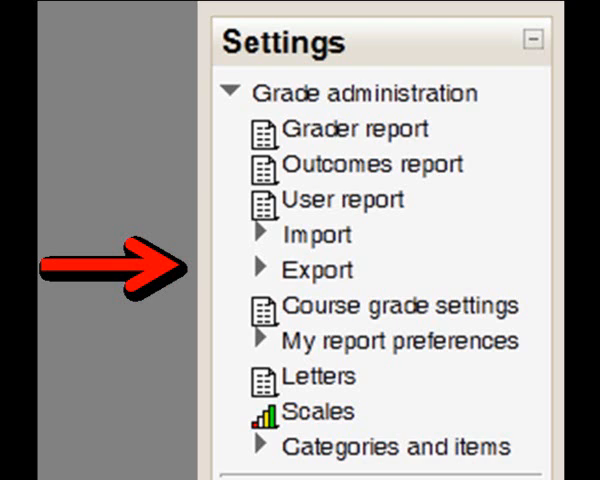
pyautogui.click(315, 270)
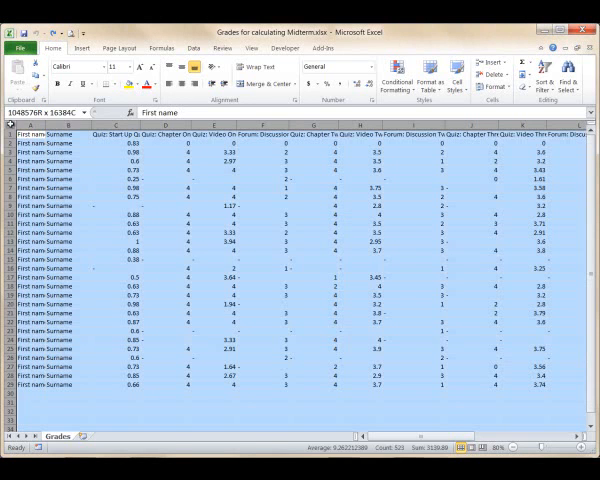
# Step: Narrow all columns to fit the sheet and wrap the row 1 column titles
pyautogui.click(14, 124)
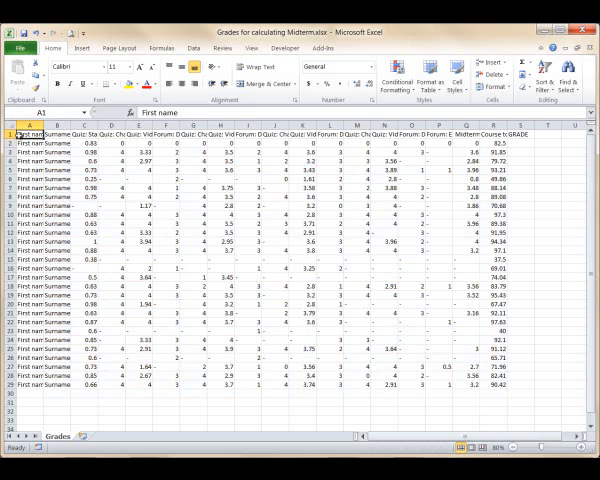
pyautogui.click(8, 133)
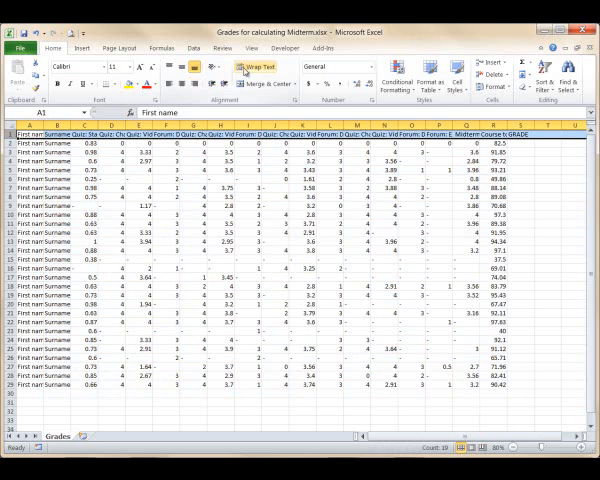
pyautogui.click(253, 68)
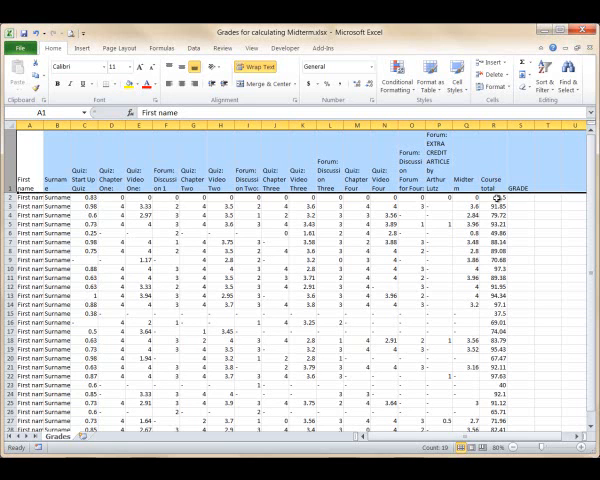
# Step: Select R2, the first student's course total cell
pyautogui.click(492, 198)
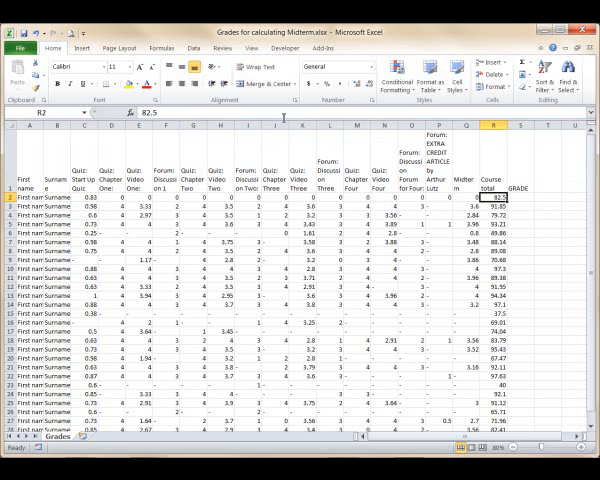
pyautogui.moveTo(277, 115)
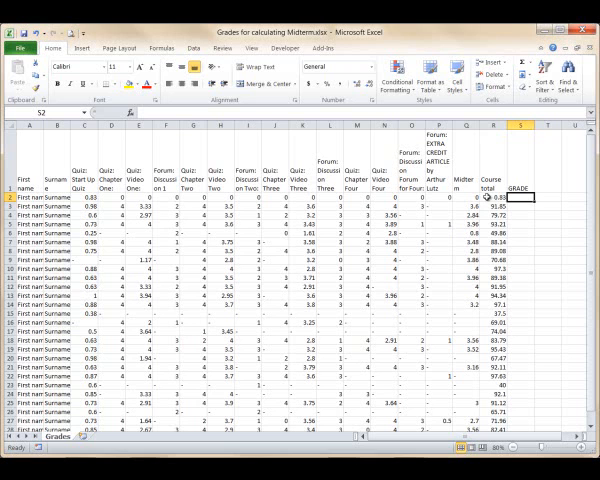
# Step: Copy the R2 sum formula down column R to row 29, then edit cell S2
pyautogui.click(490, 198)
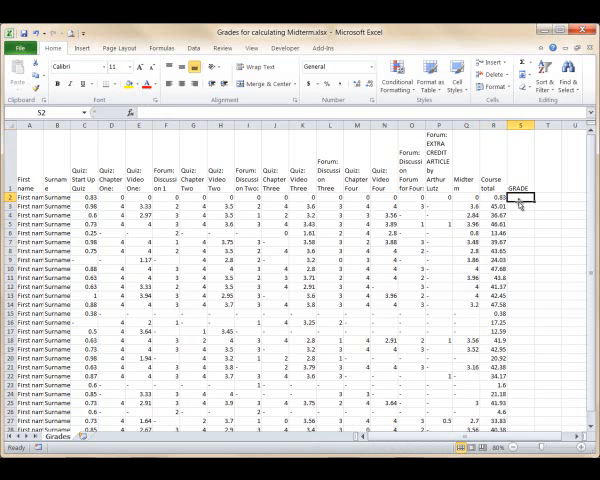
pyautogui.doubleClick(520, 197)
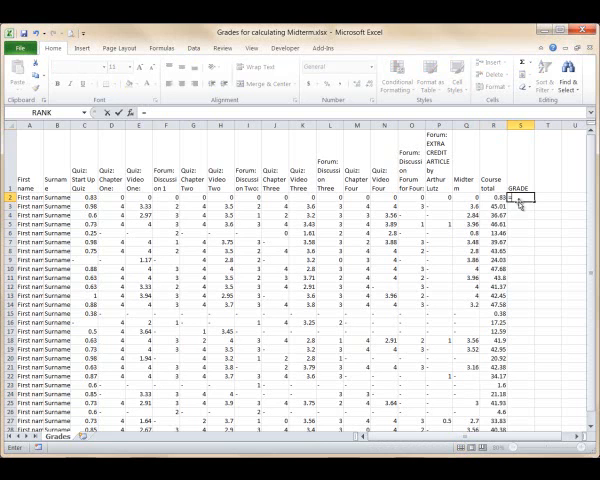
# Step: Enter =R2/49 in S2 and fill it down to S29
pyautogui.write('=R2')
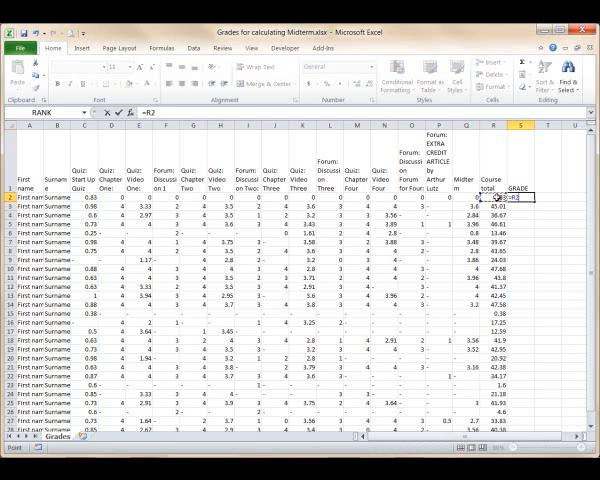
pyautogui.write('/49')
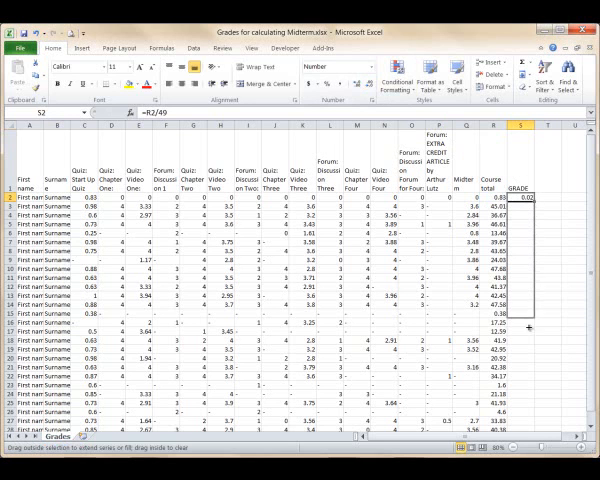
pyautogui.scroll(-3)
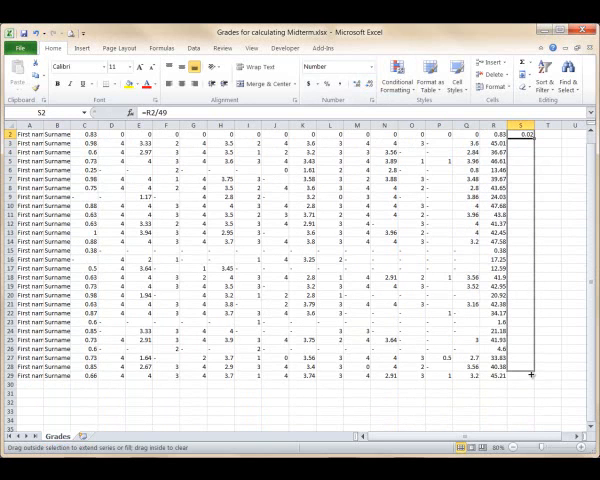
pyautogui.moveTo(531, 133); pyautogui.dragTo(531, 377)
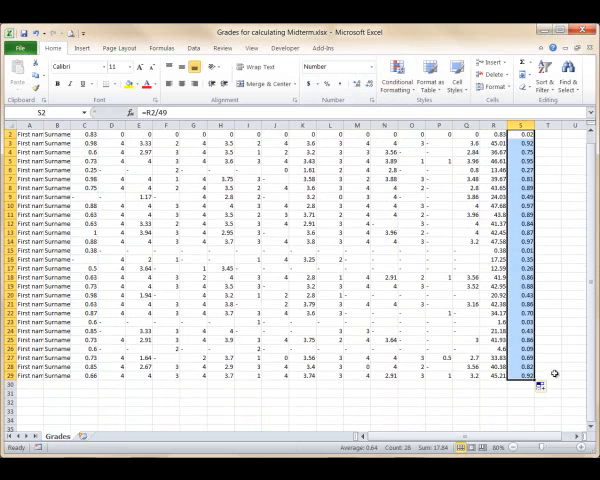